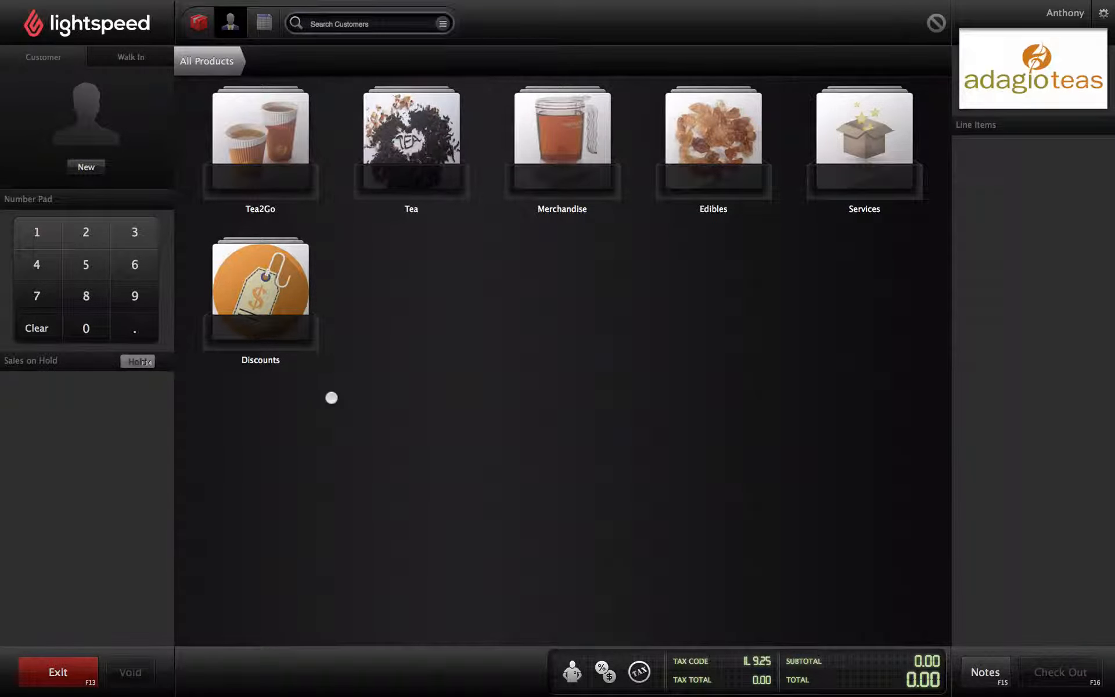
Search 'john' and attach customer John Smith to the sale.
type("john")
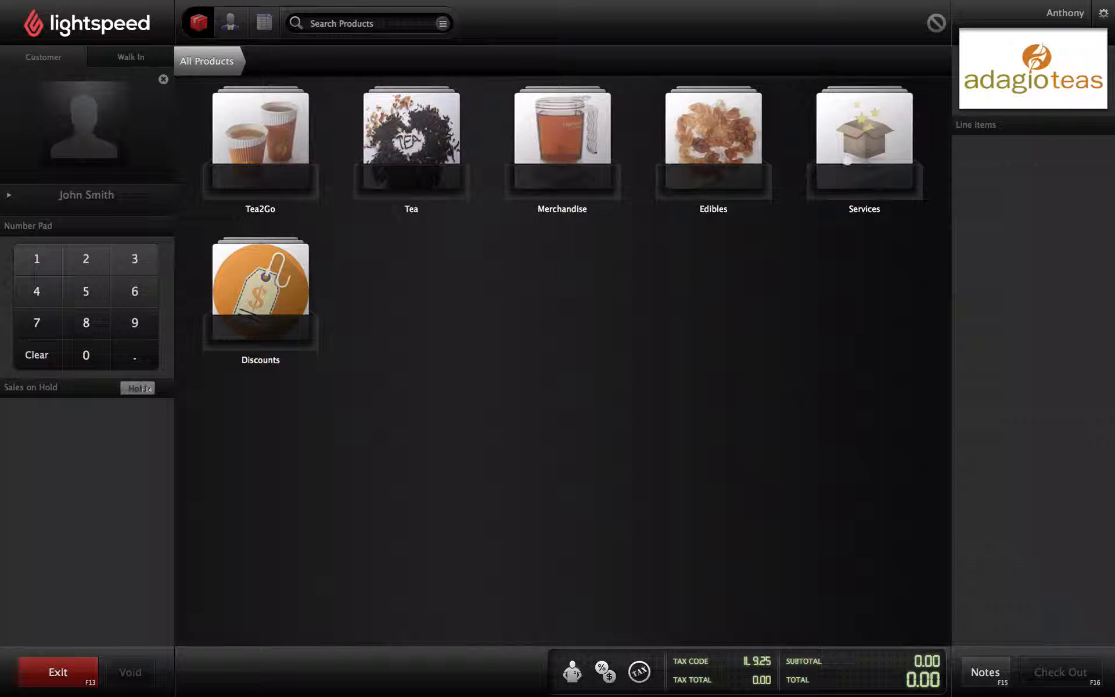
Add a $10.00 Services gift card with card number 123456789 to the sale.
left_click(864, 142)
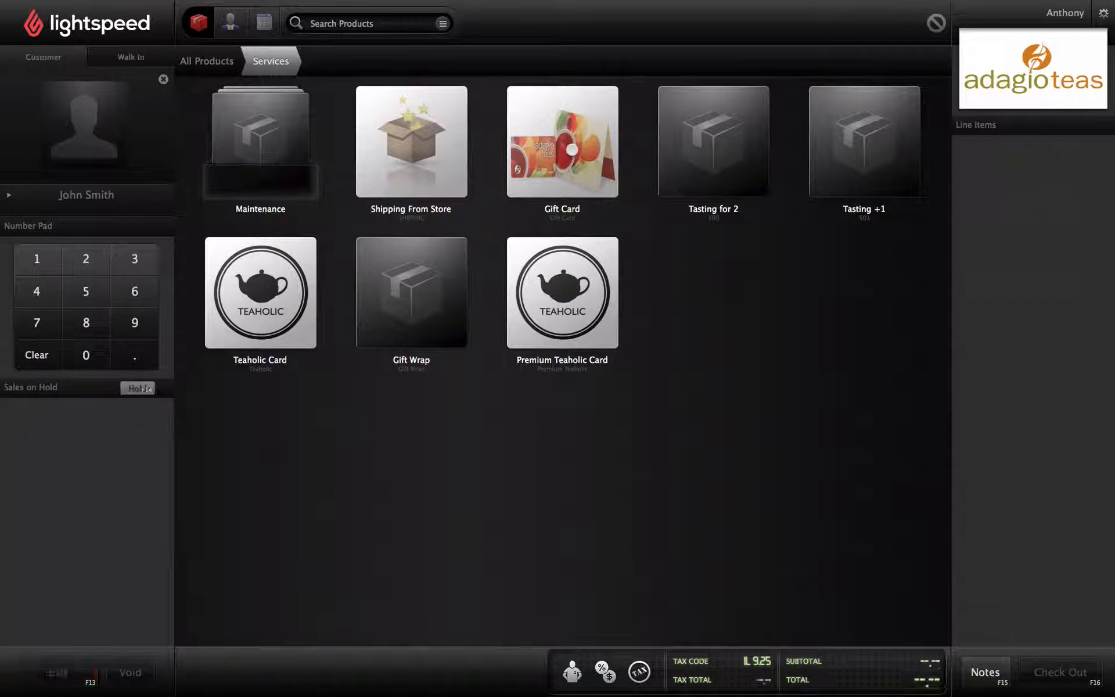
left_click(562, 146)
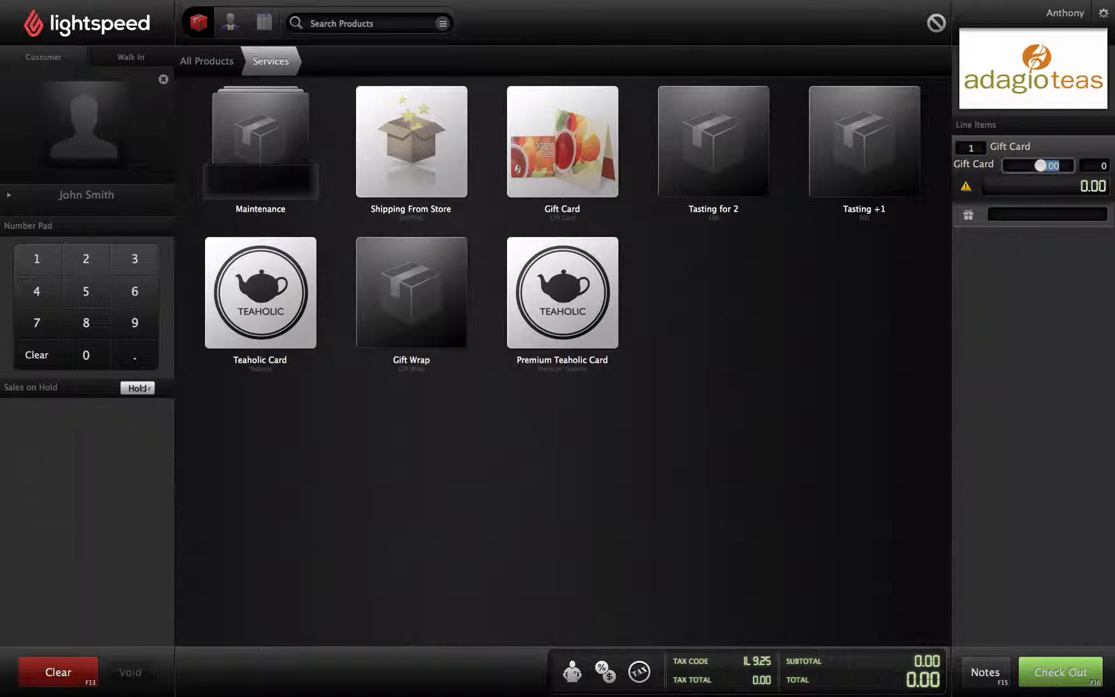
type("10")
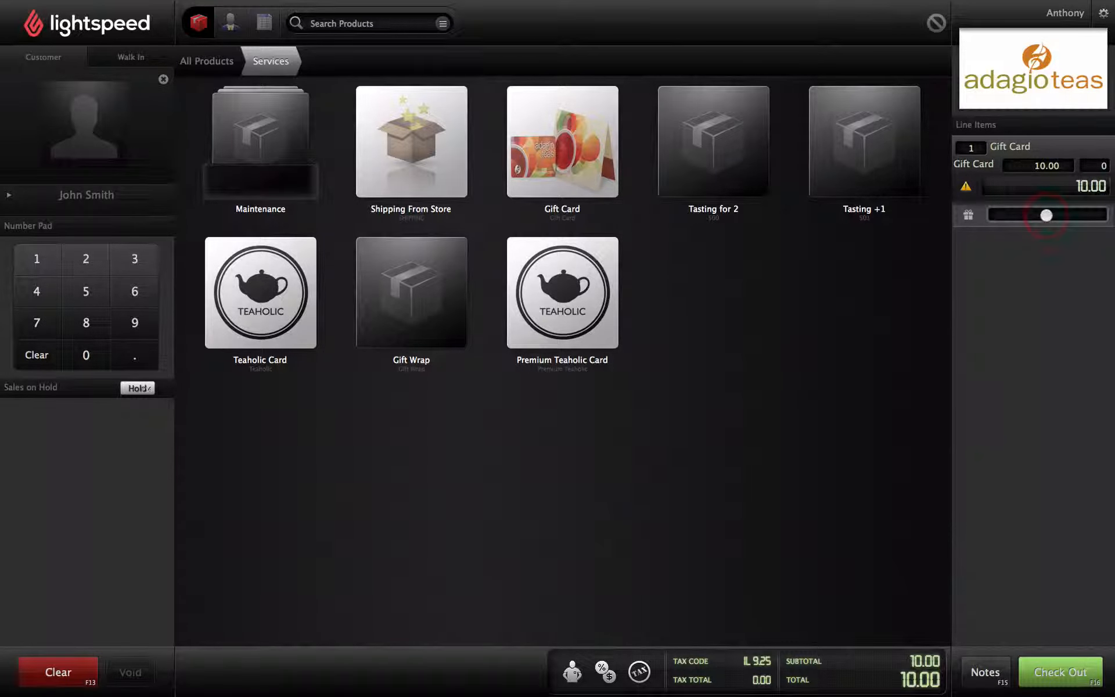
type("1234567890")
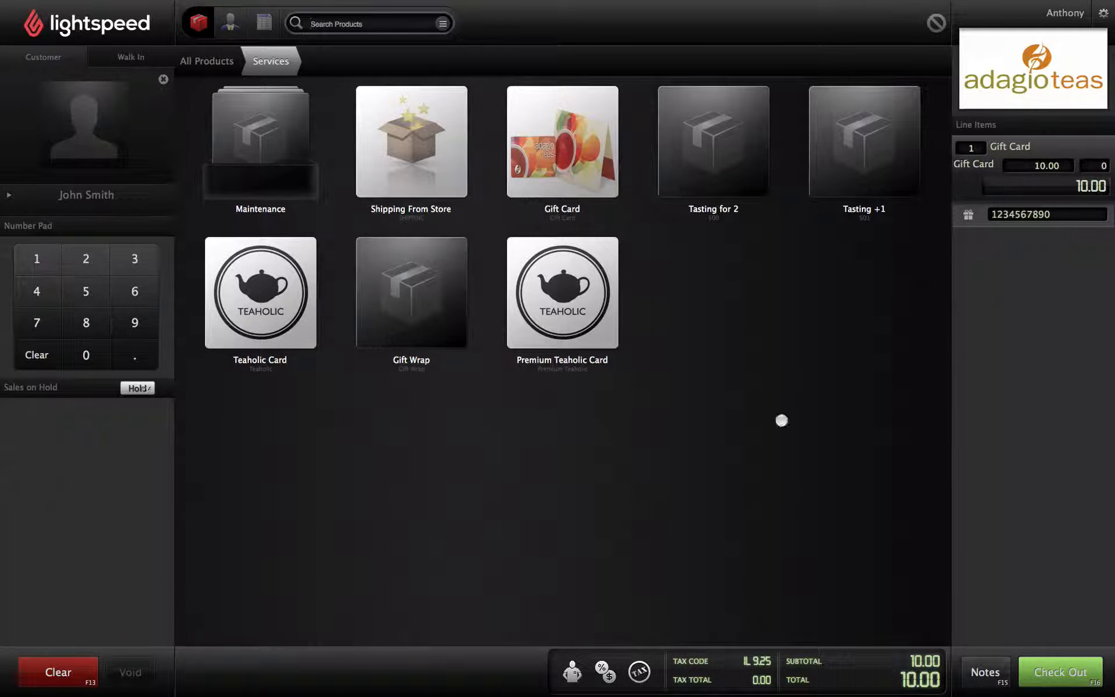
left_click(206, 61)
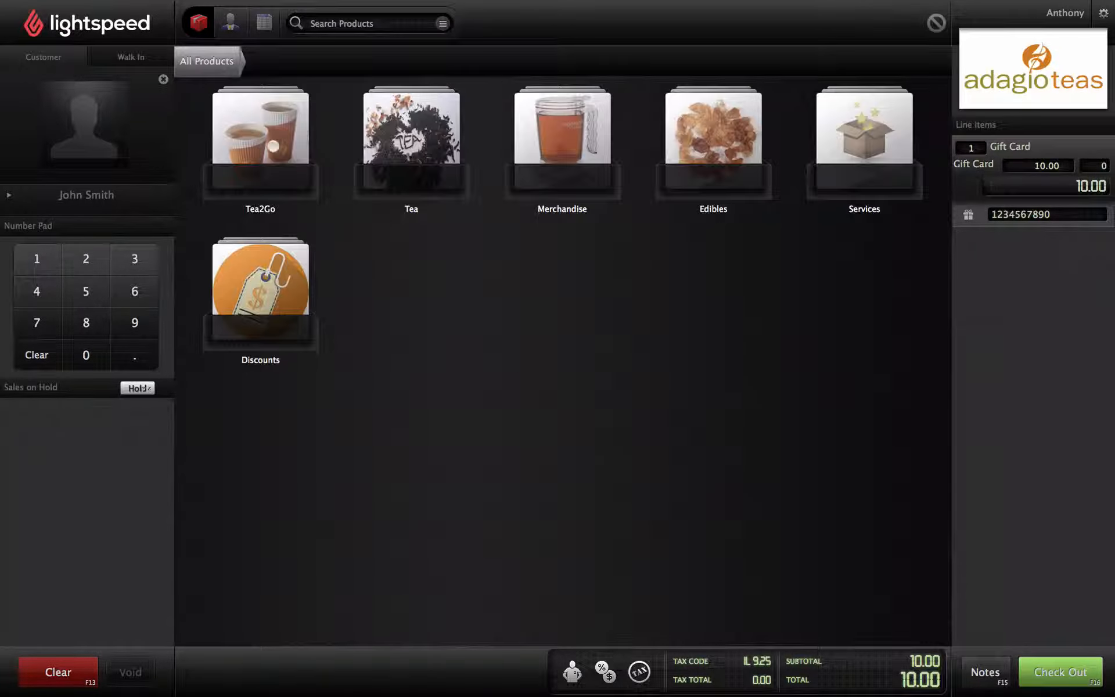
Finish the gift card sale, returning to an empty sale with totals at 0.00.
left_click(260, 139)
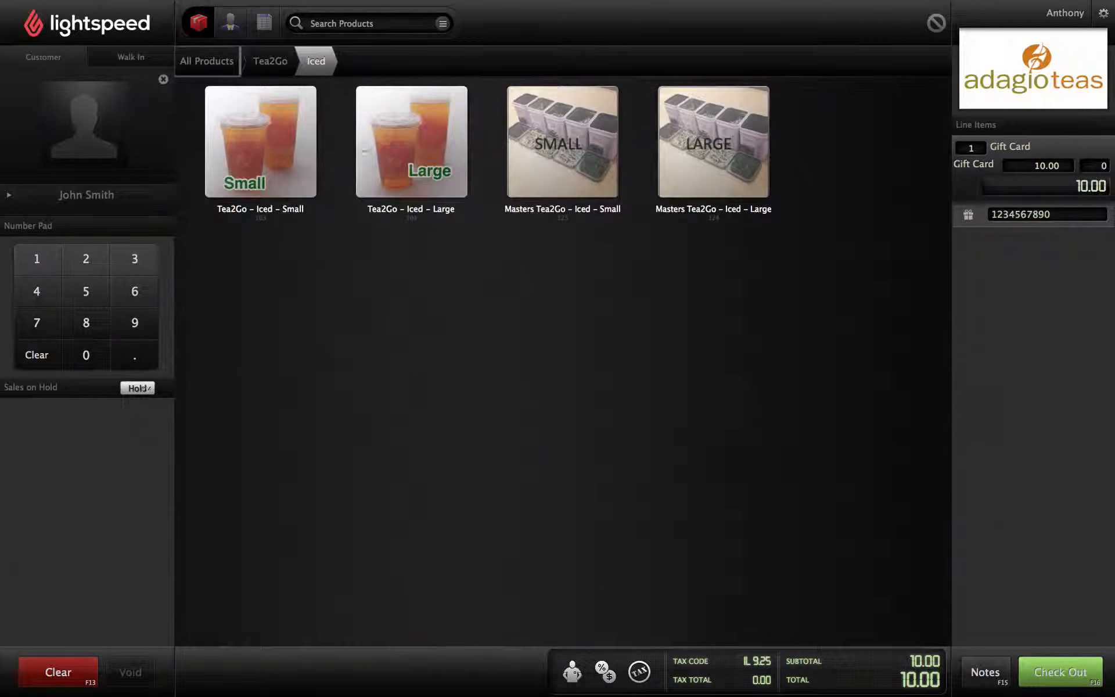
left_click(259, 141)
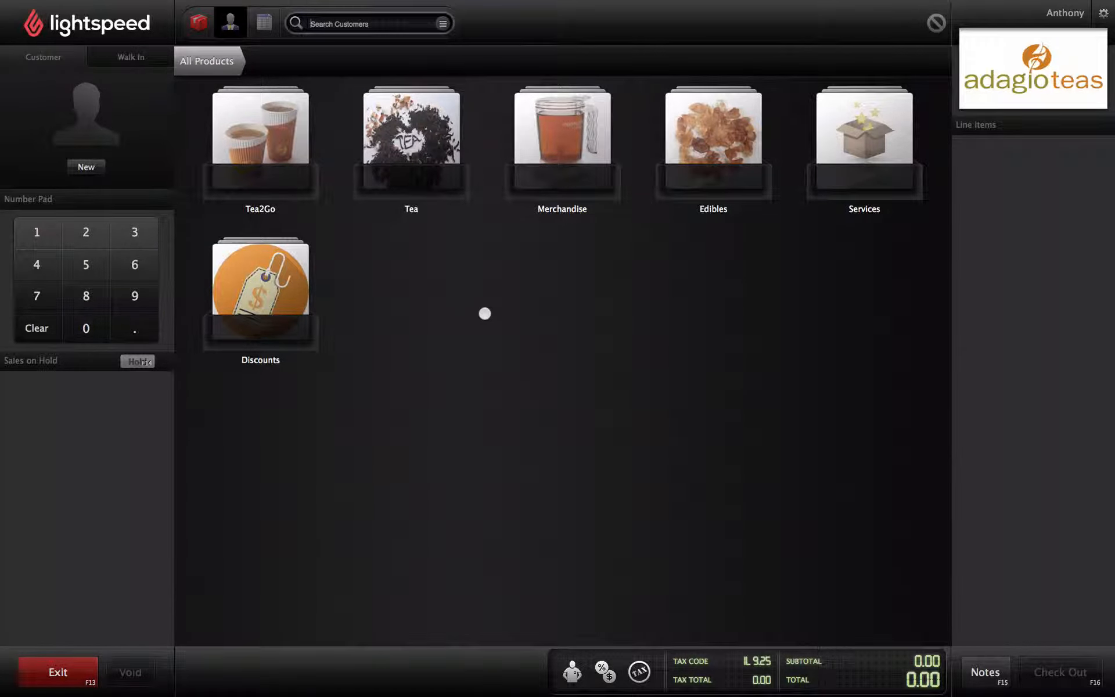
Ring up a large hot Tea2Go for John Smith and check out the 4.00 total.
type("john smith")
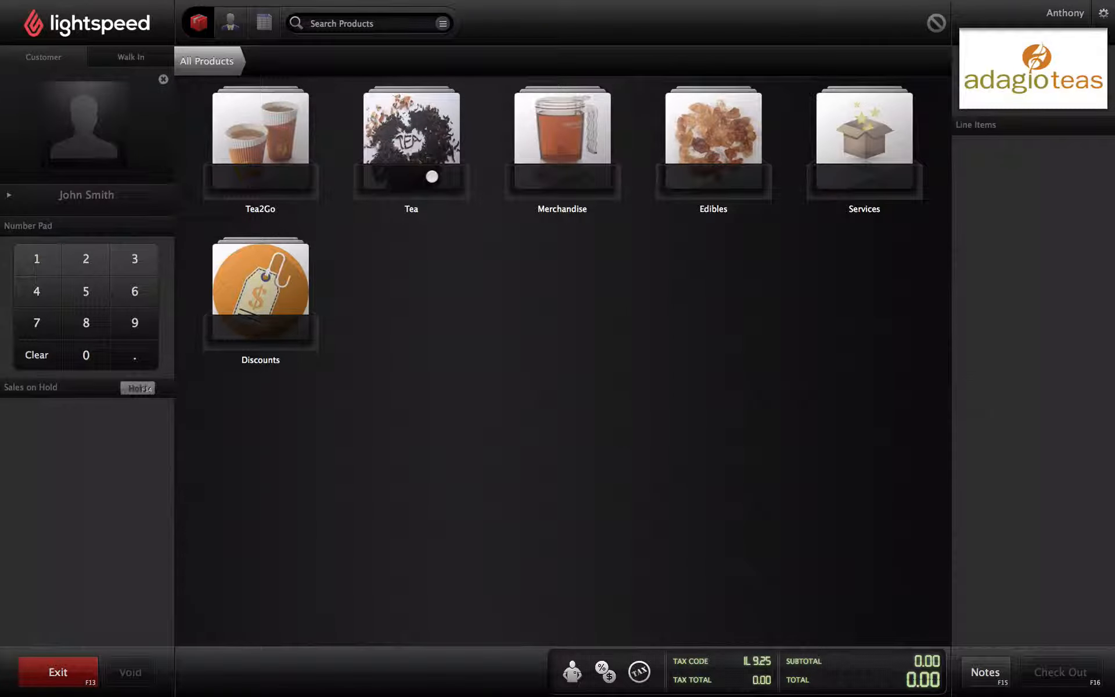
left_click(260, 136)
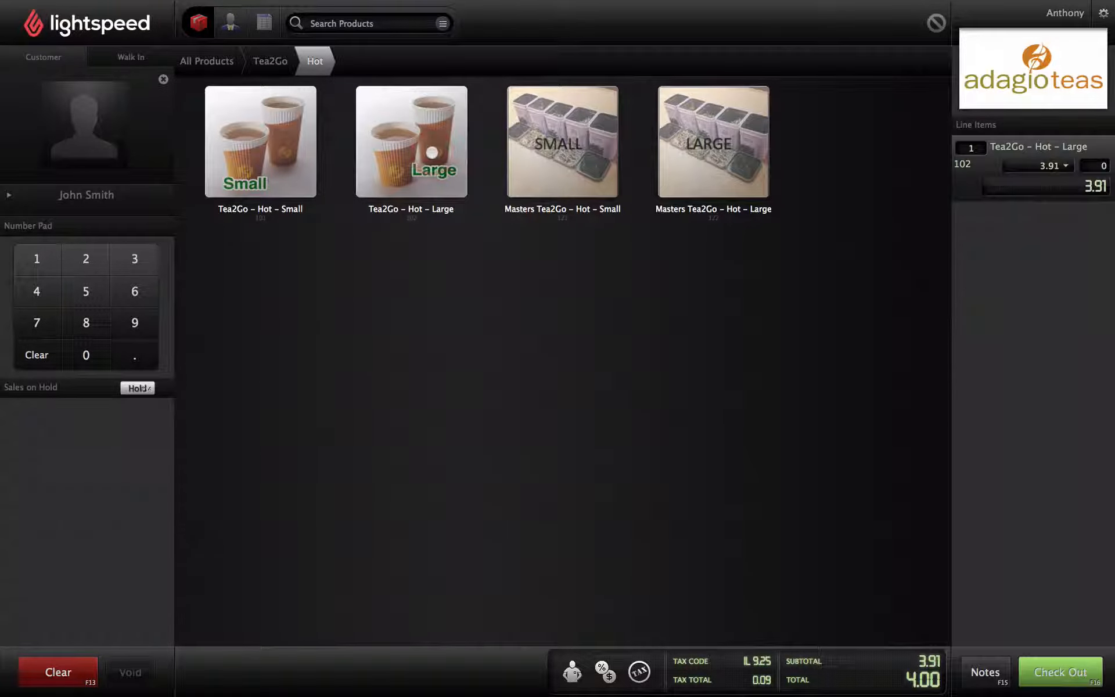
left_click(206, 61)
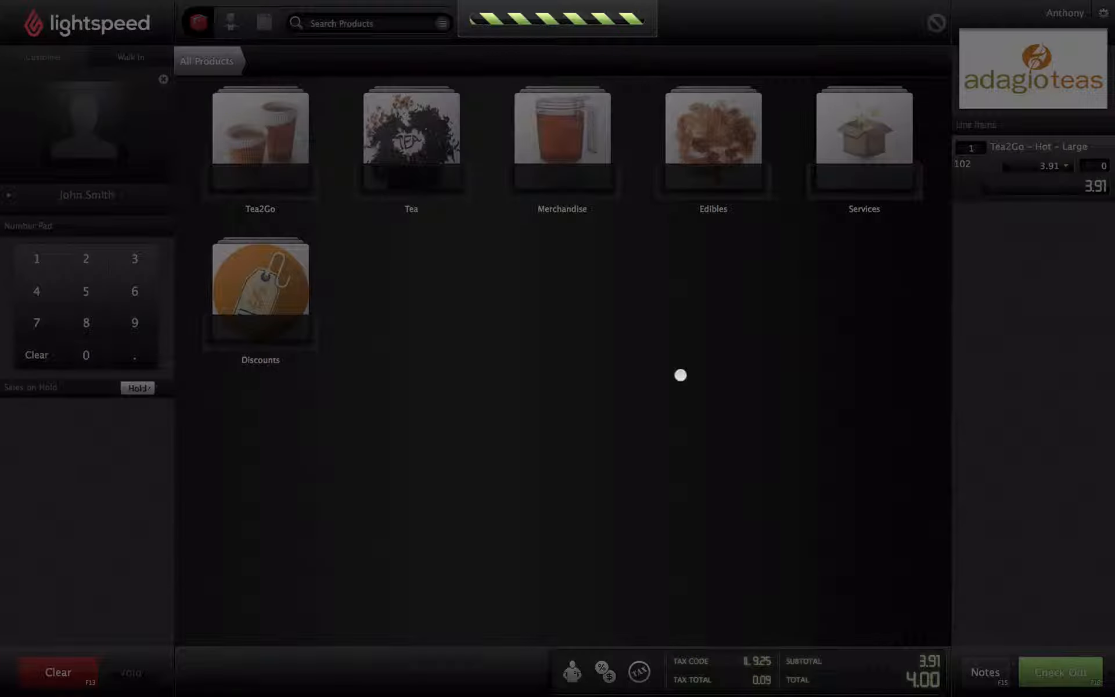
left_click(1054, 672)
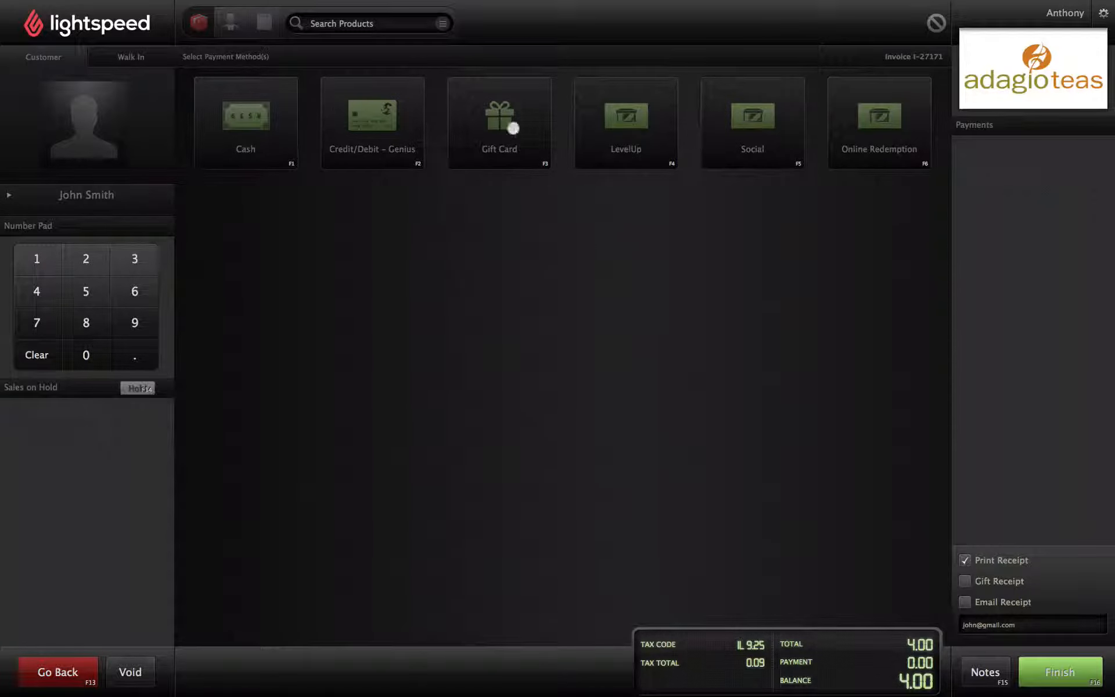
left_click(510, 124)
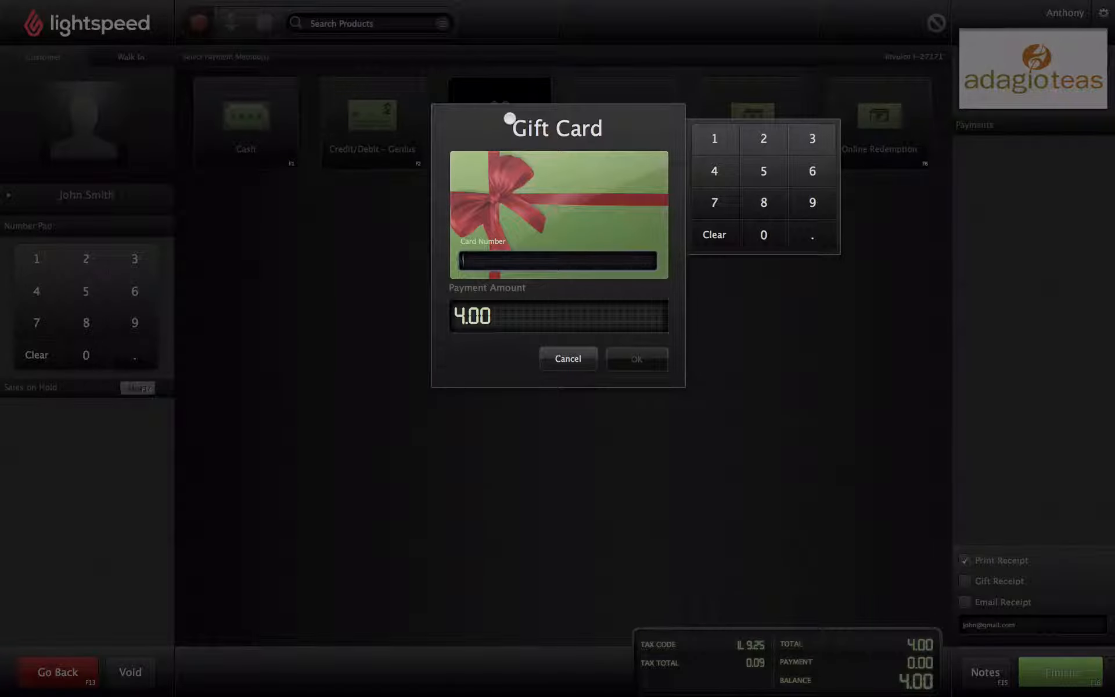
type("1234567890")
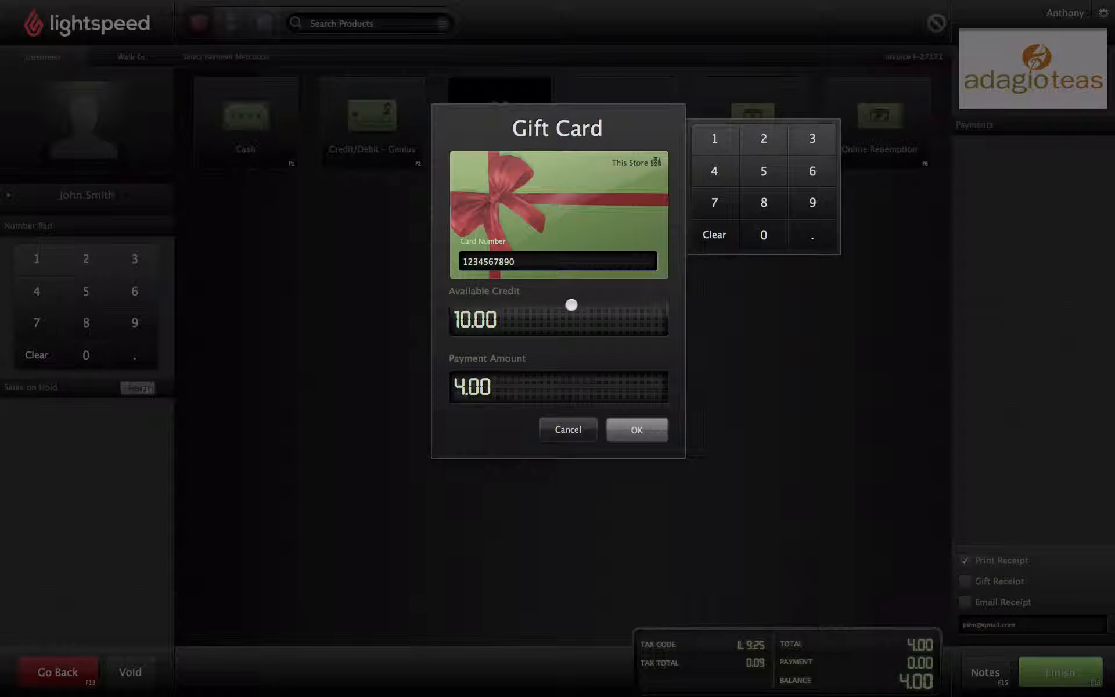
mouse_move(567, 409)
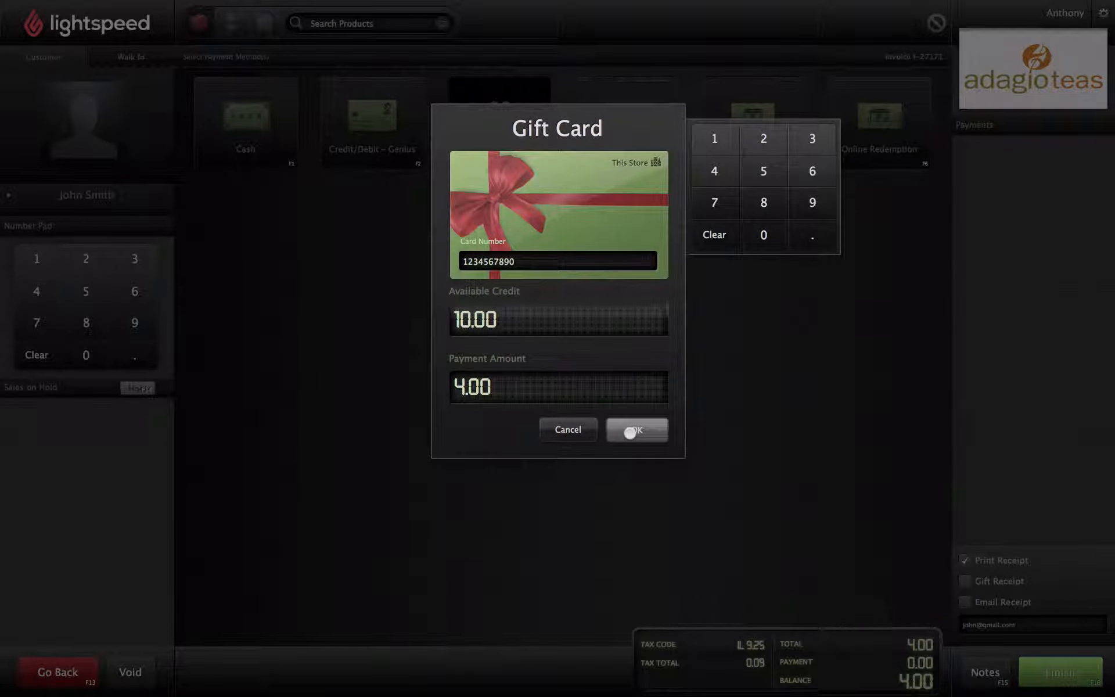
left_click(636, 430)
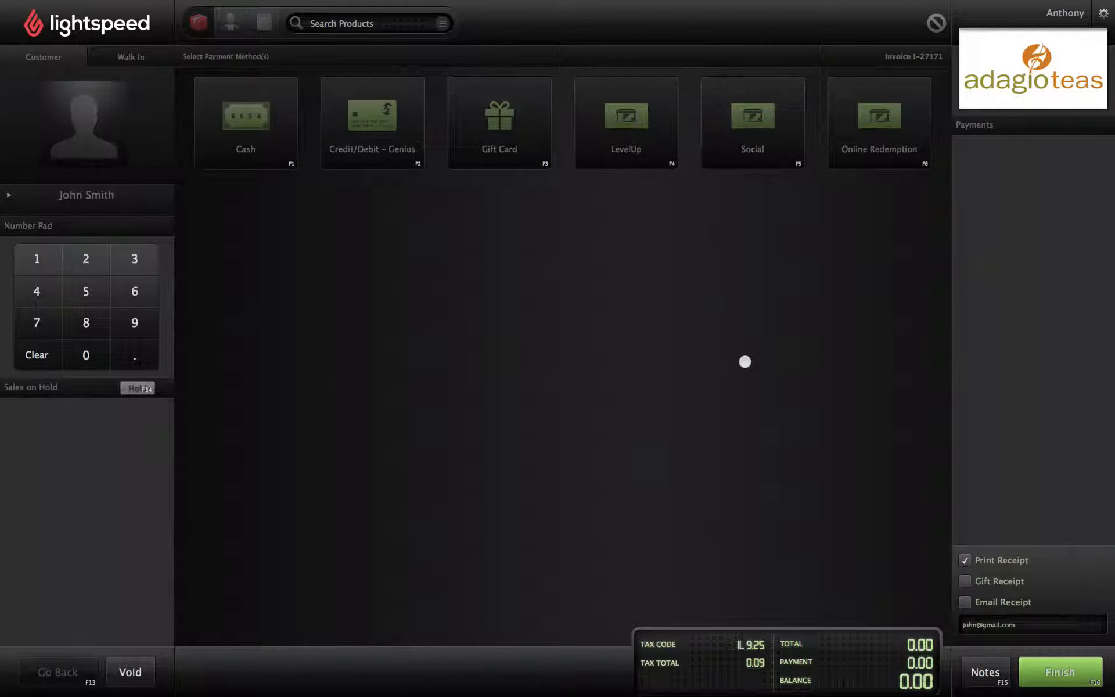
mouse_move(868, 515)
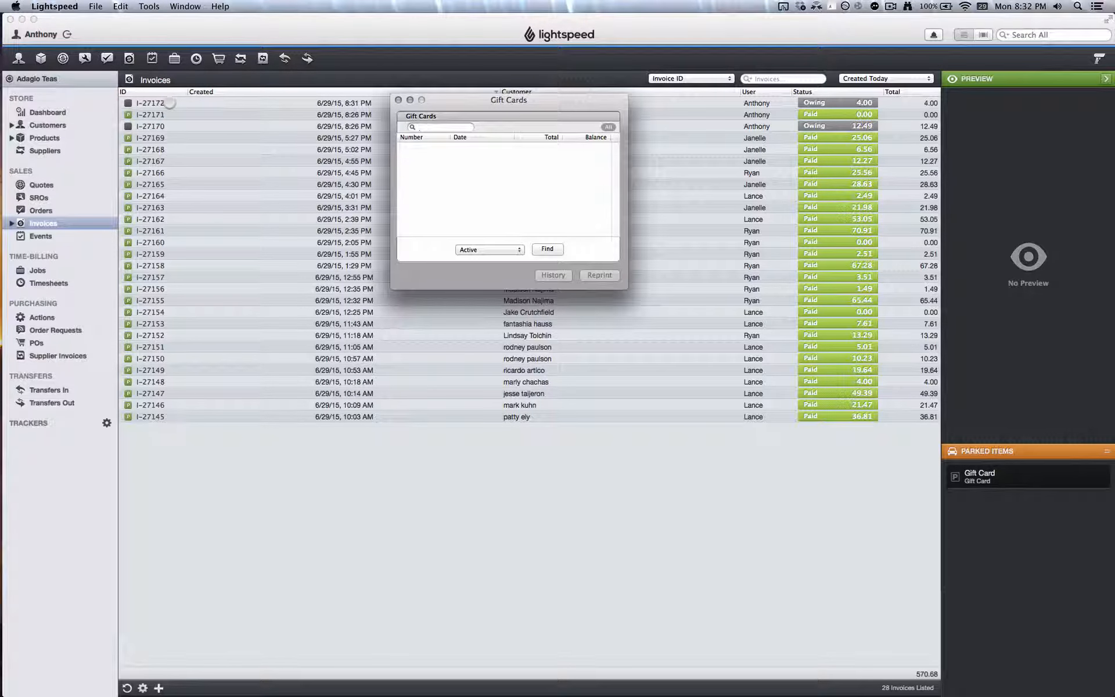
type("1234567890")
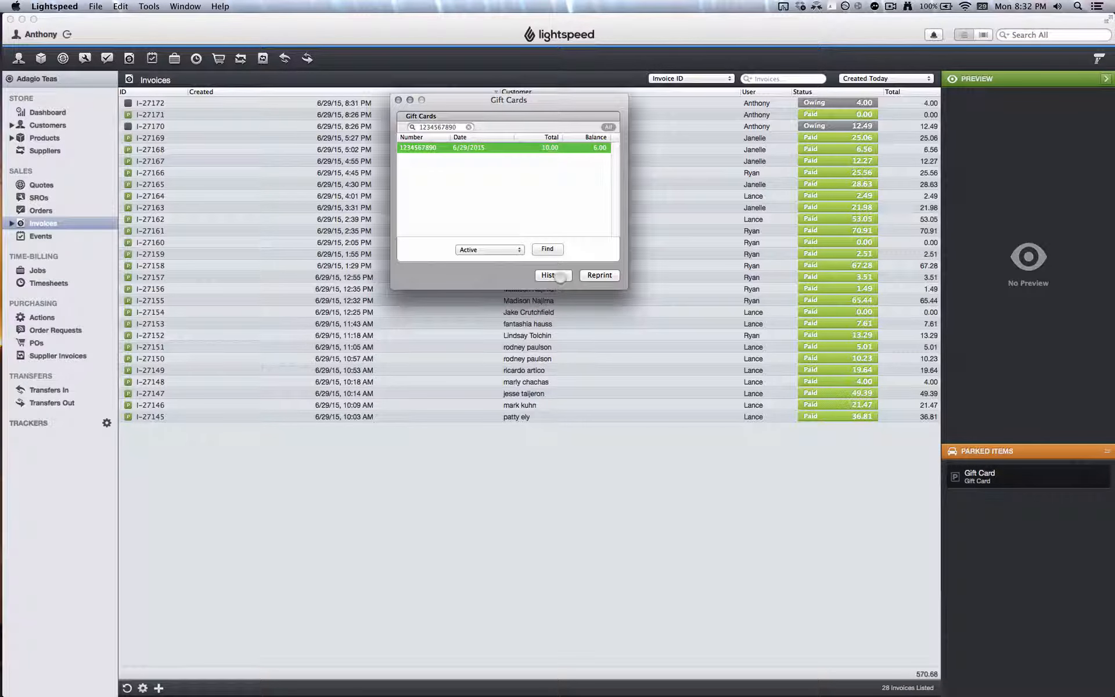
left_click(548, 275)
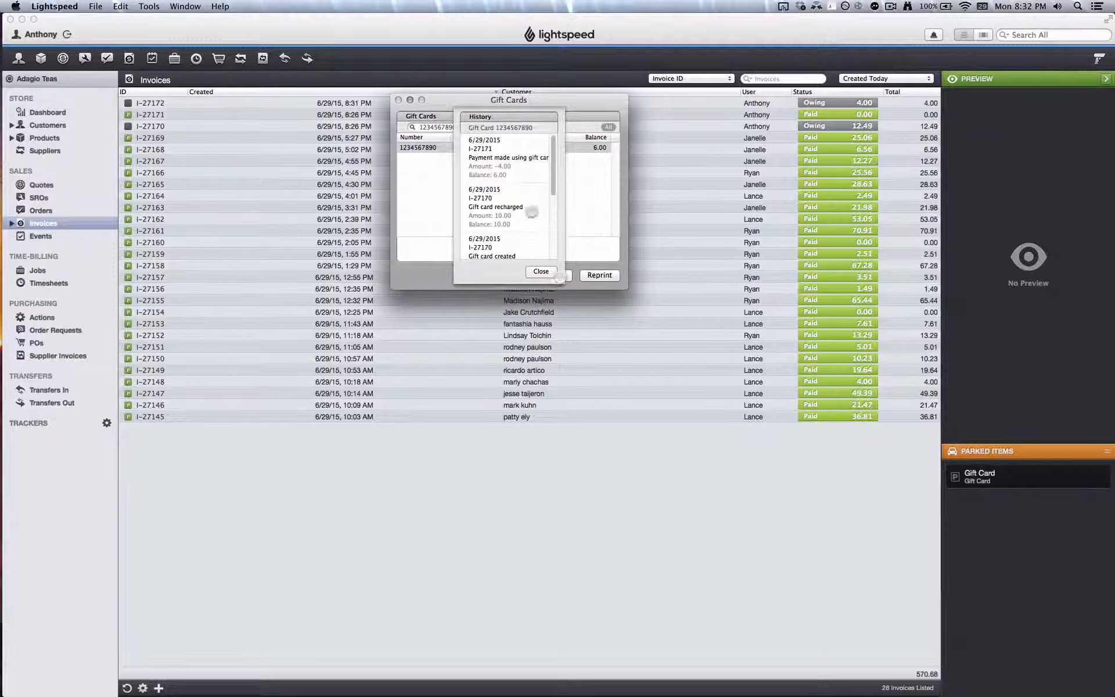